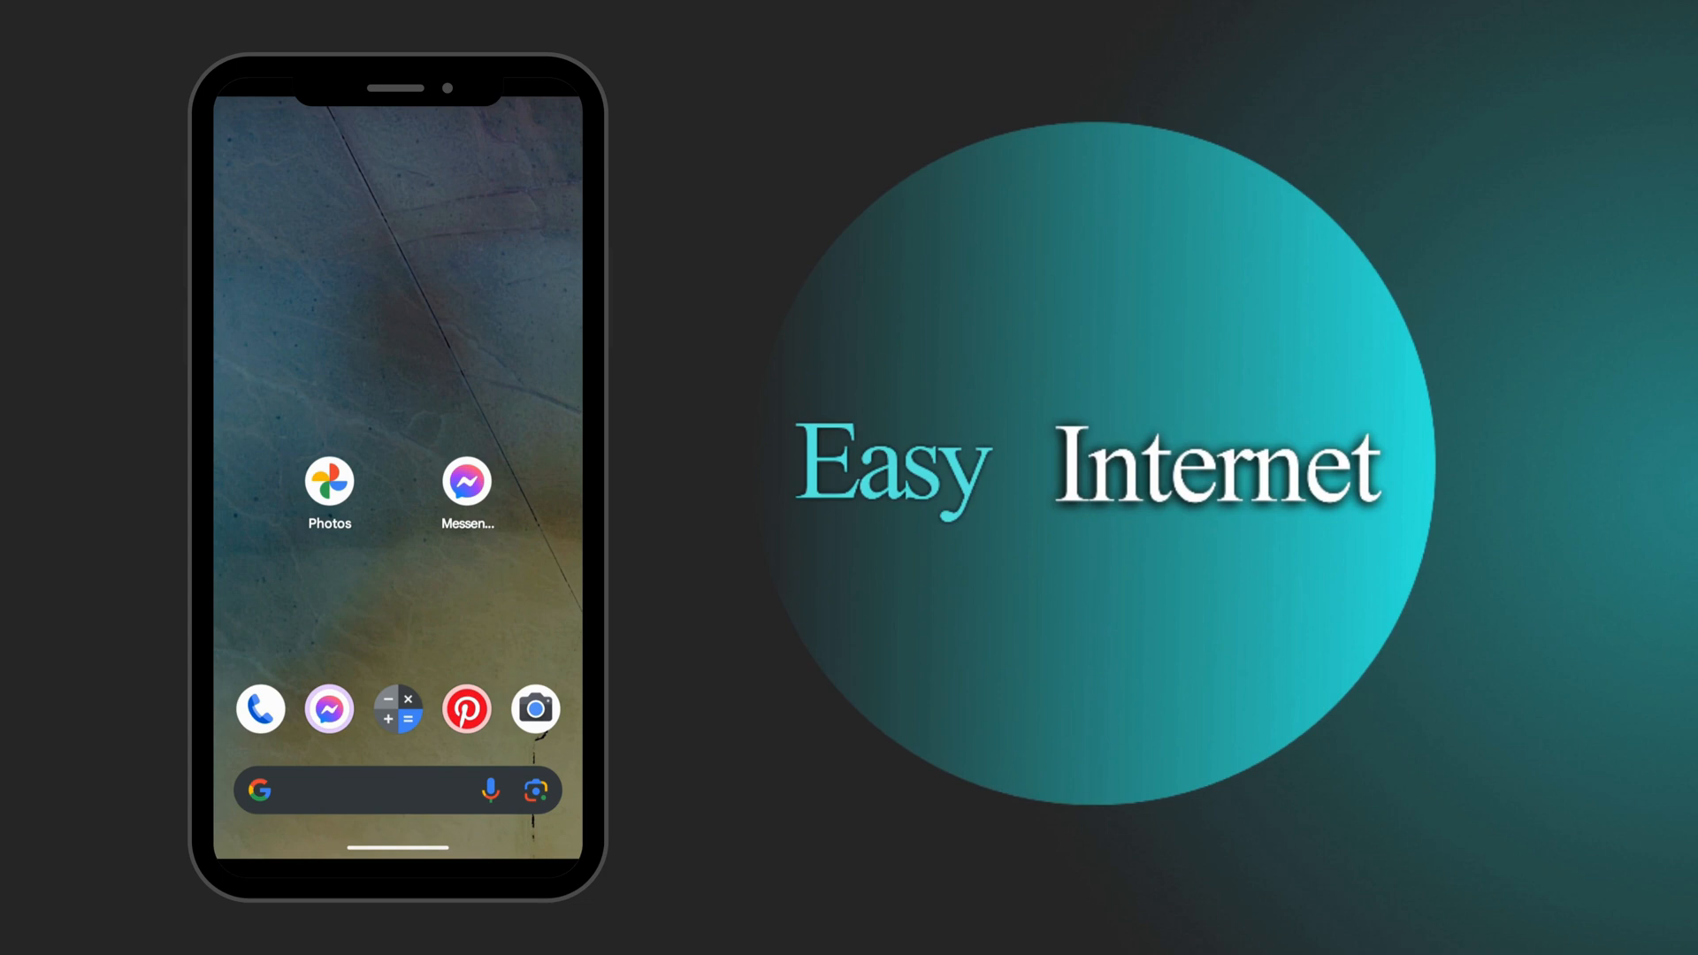
Launch Messenger and create the 'Photos for us' group chat with two friends
click(328, 709)
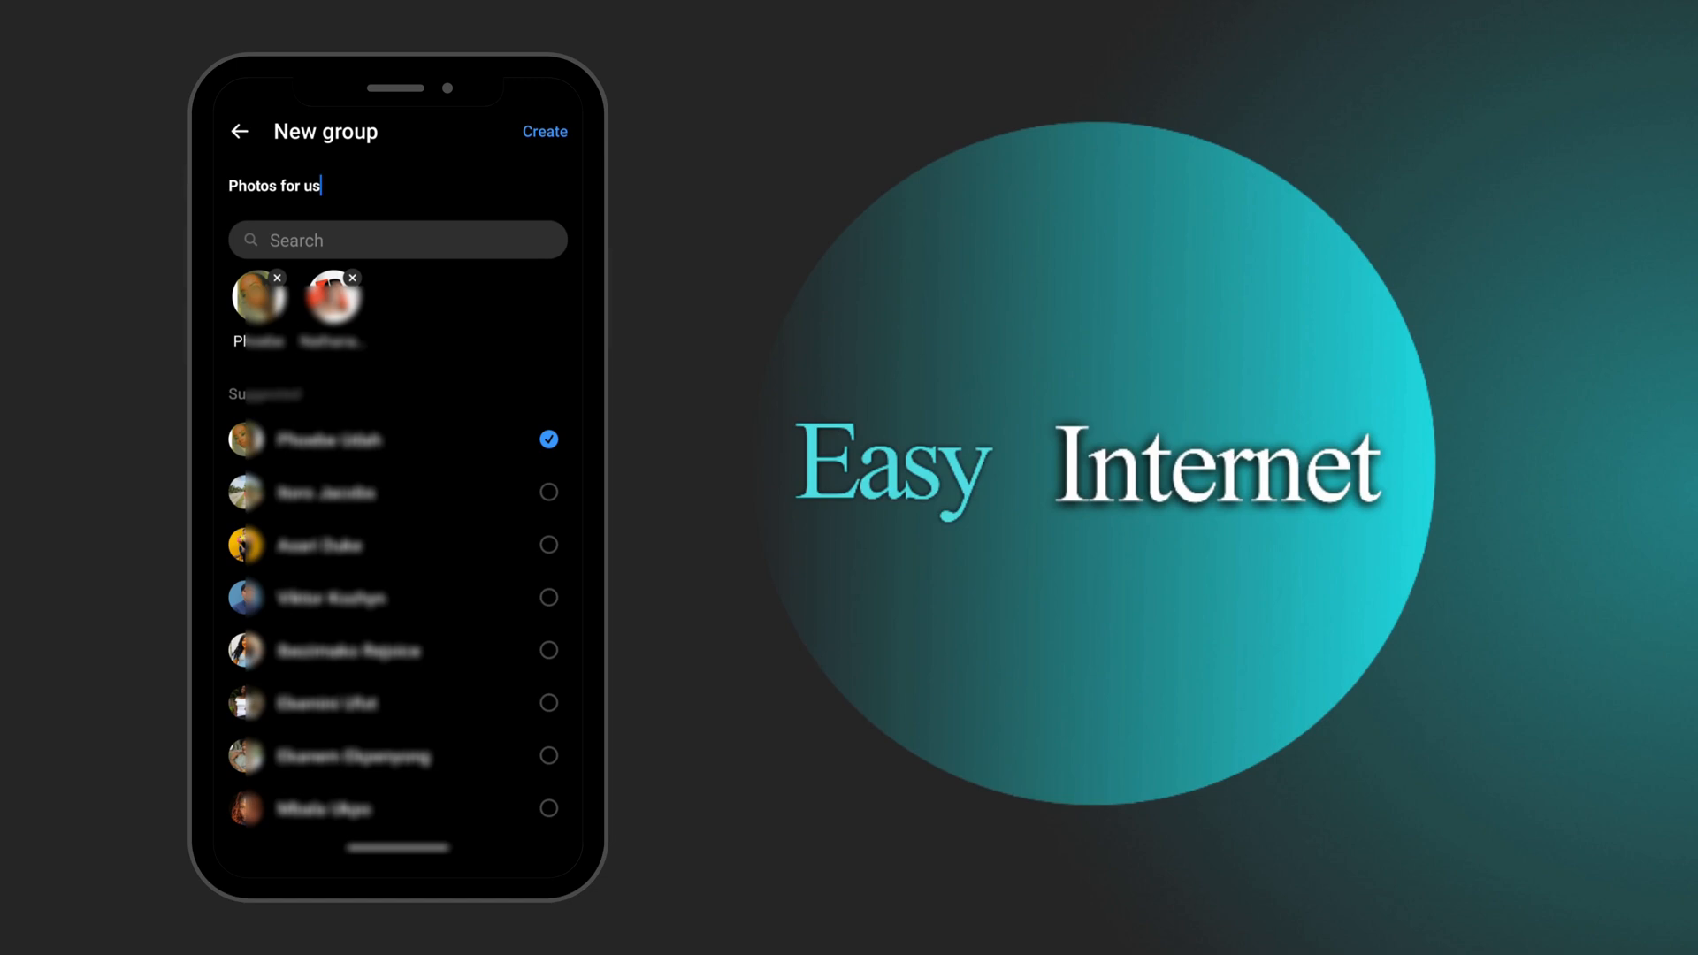
click(544, 131)
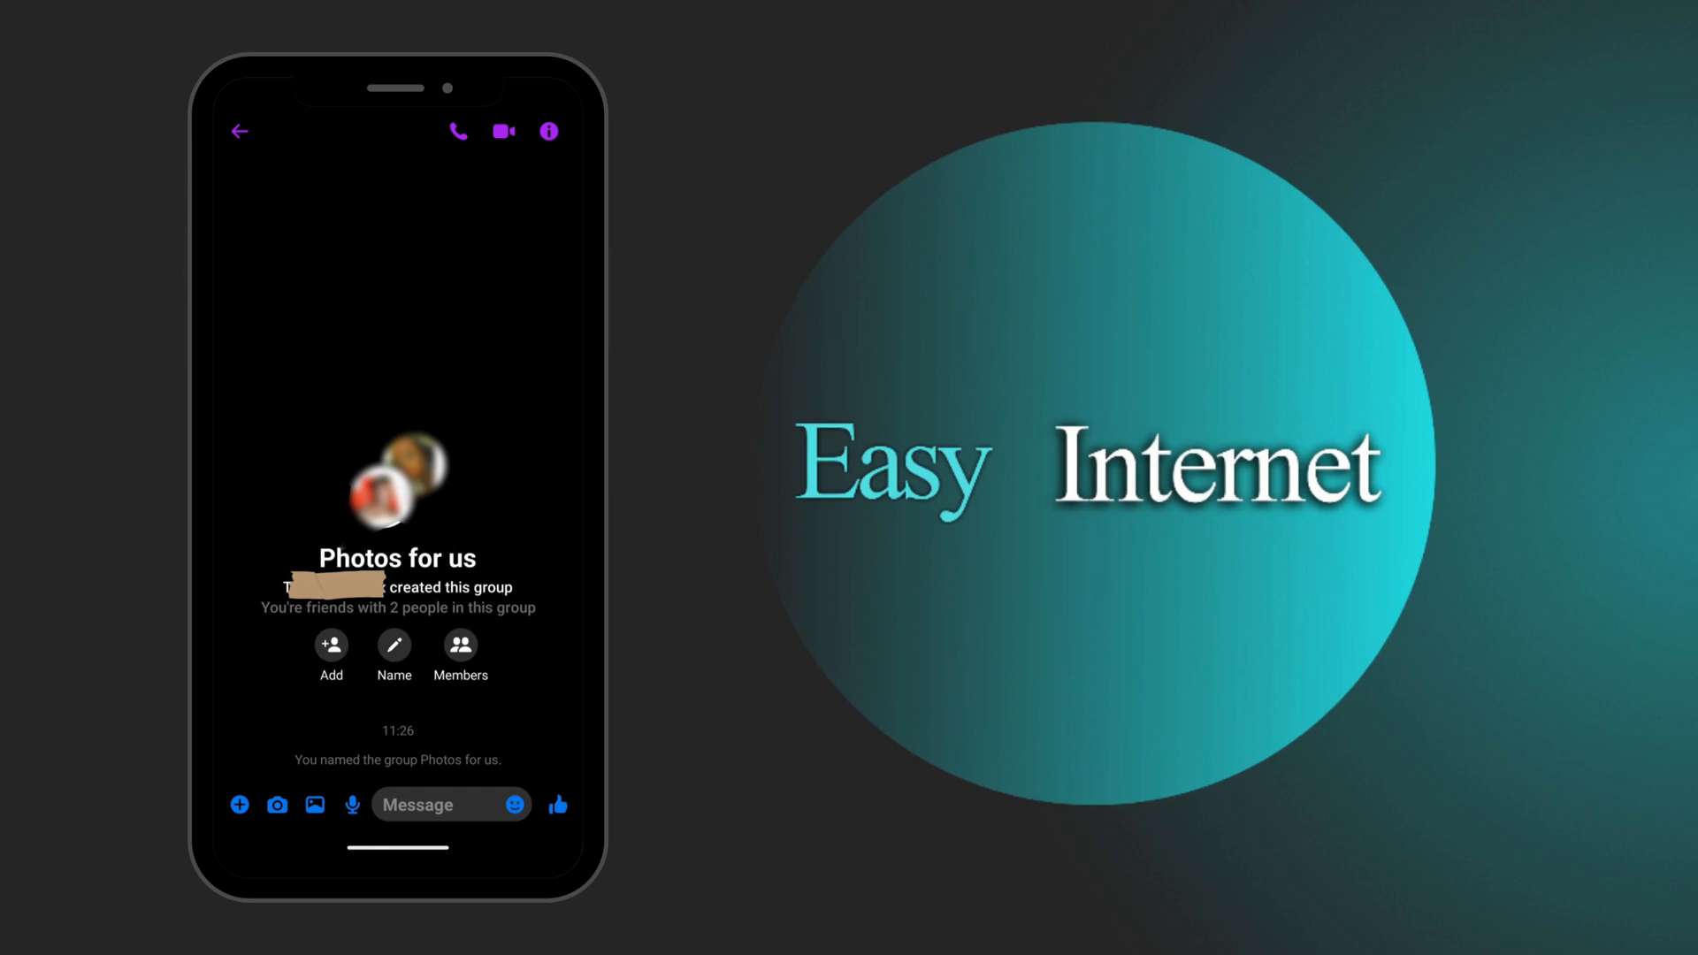
Open the group's info and view its shared media, files and links
click(548, 130)
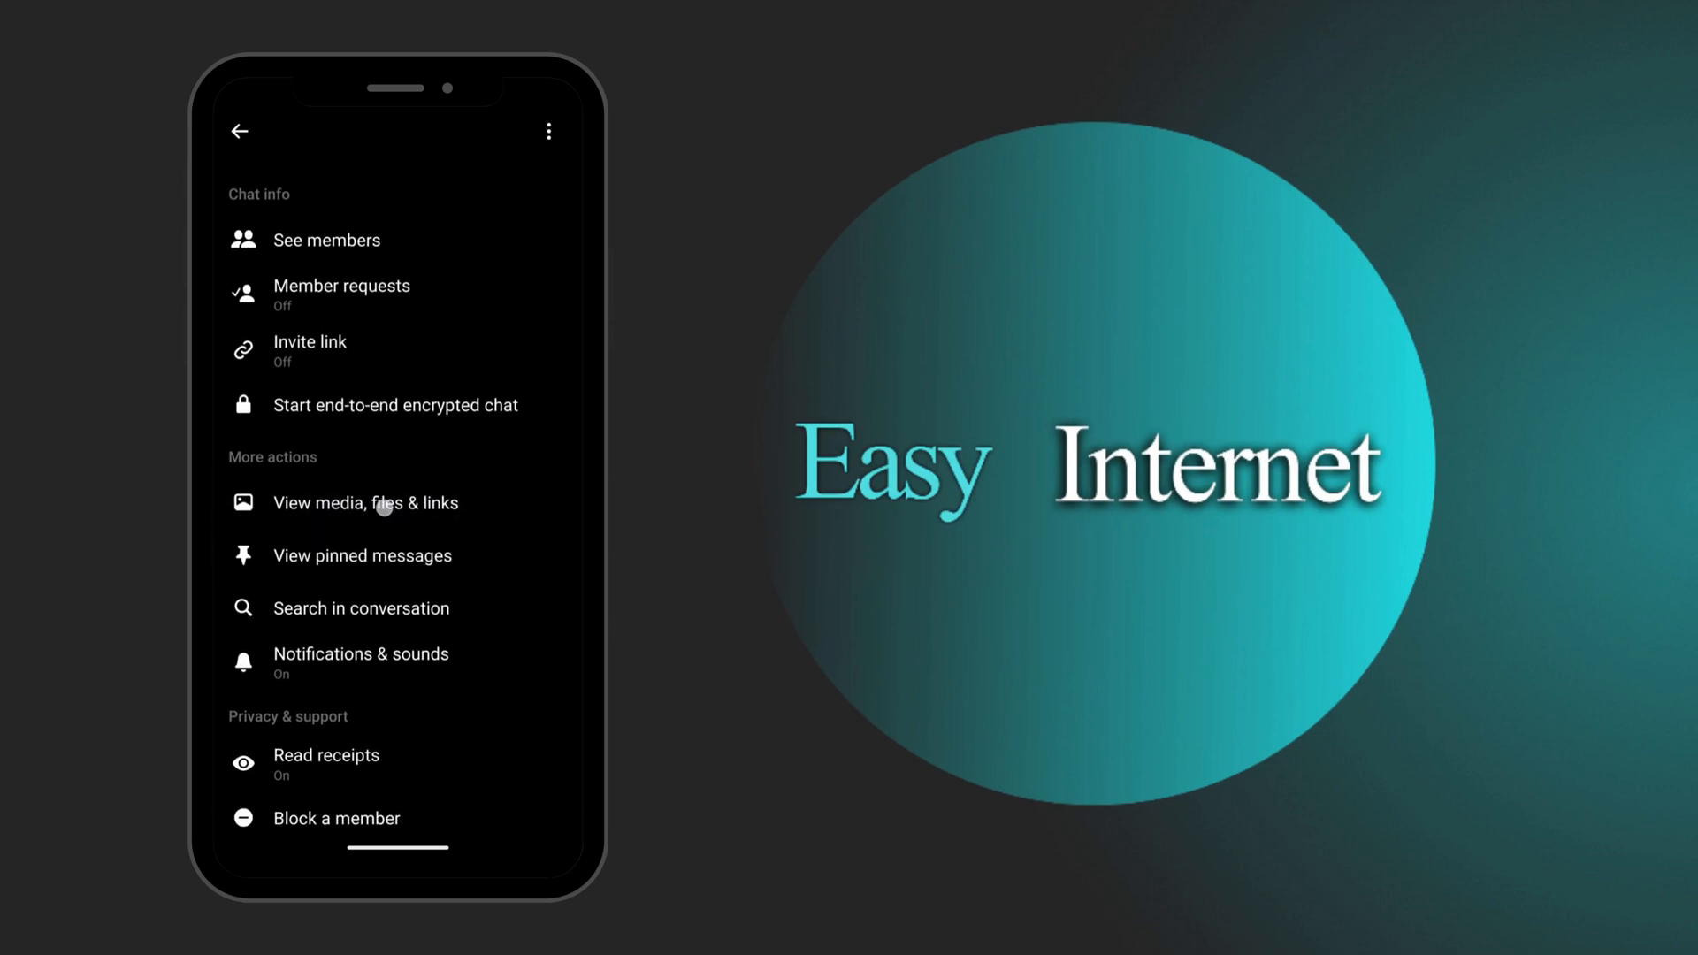
click(366, 502)
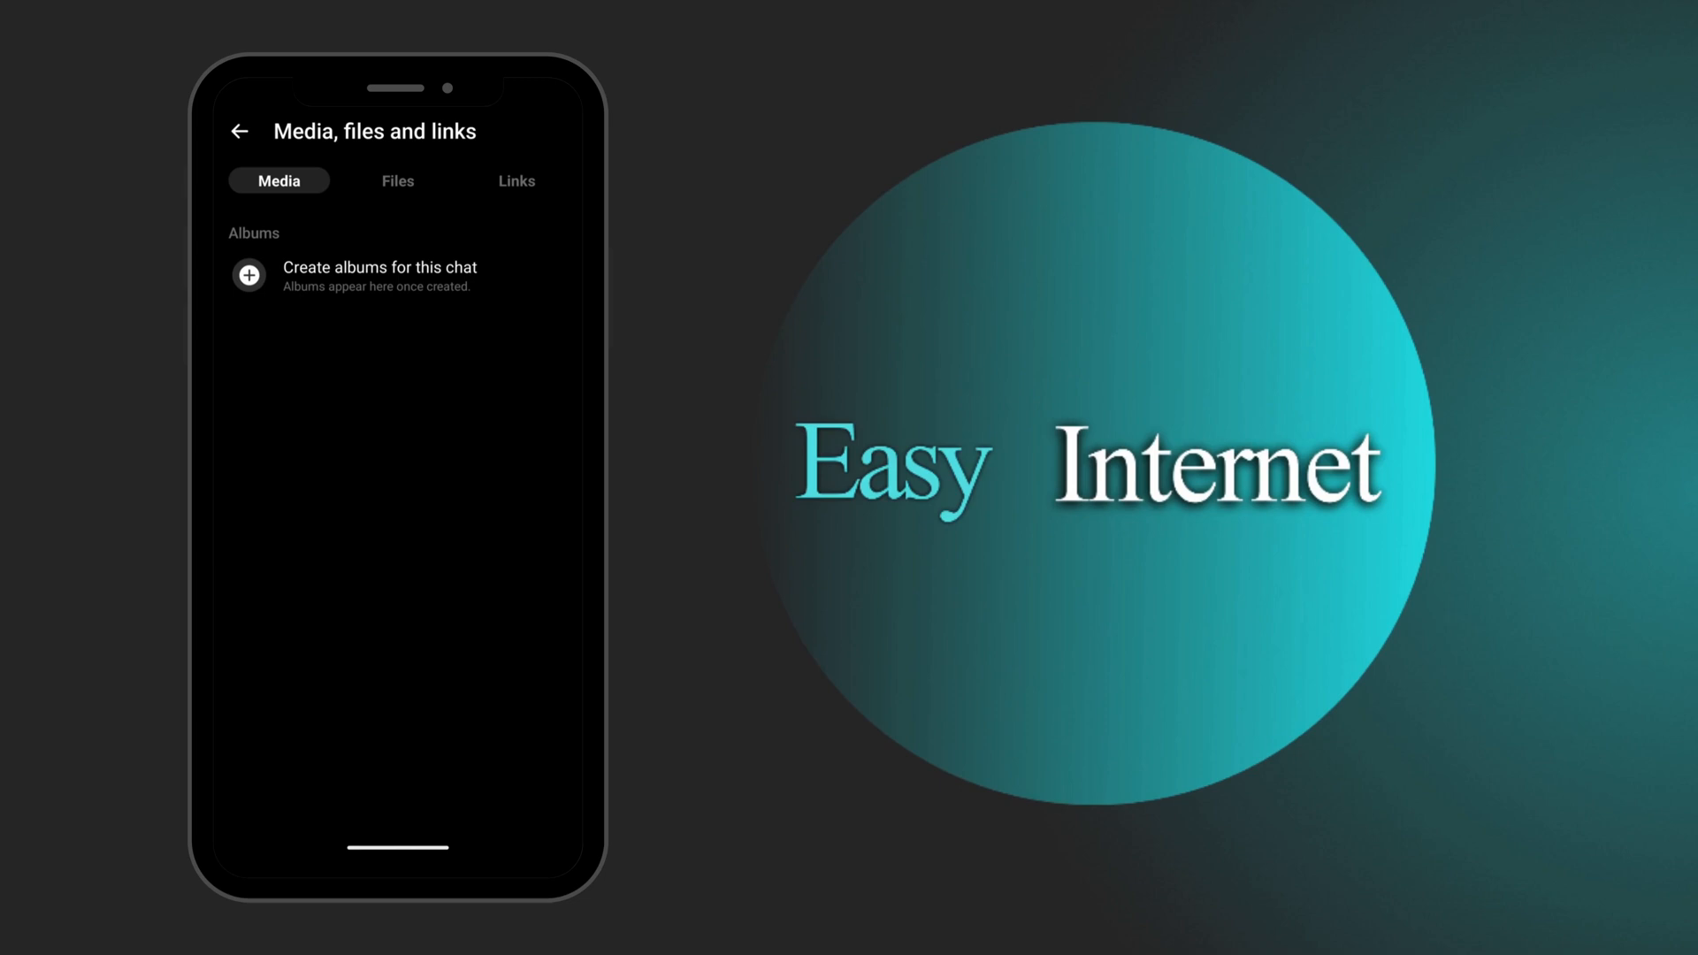